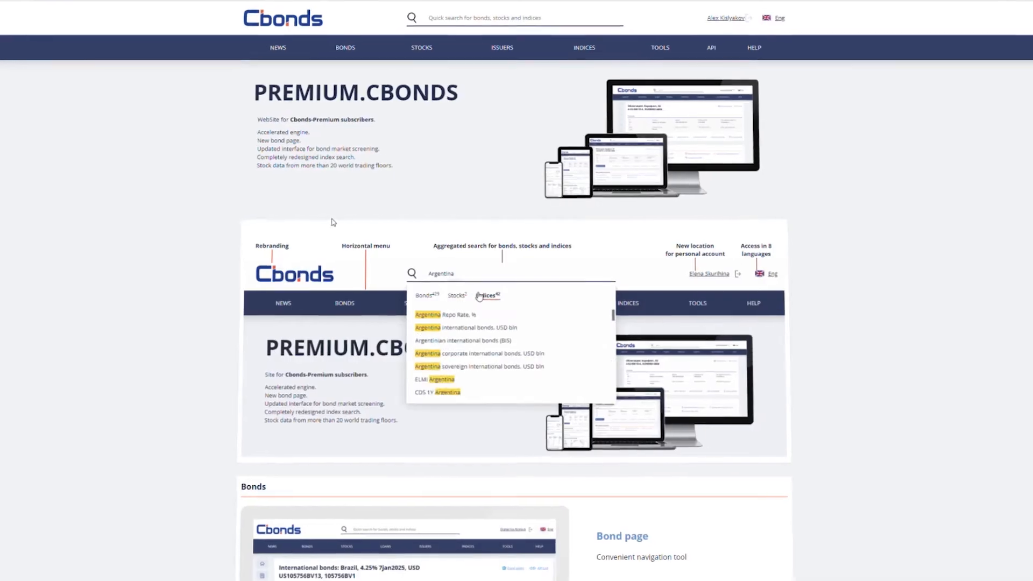
# - Scroll through the premium homepage before reaching the Bonds menu listing search, placements, calendar, quotes and league tables
pyautogui.scroll(-3)
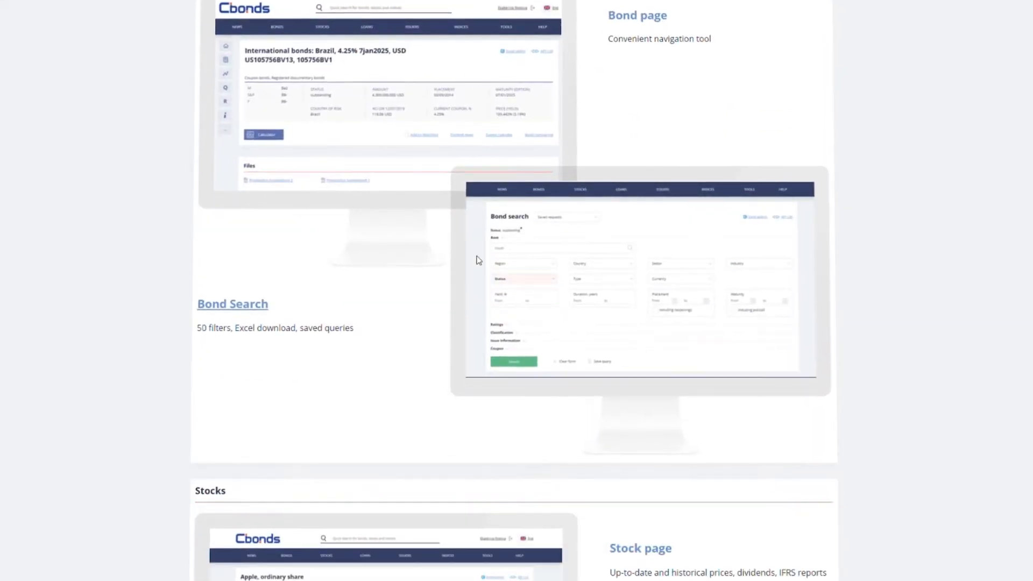
pyautogui.scroll(-3)
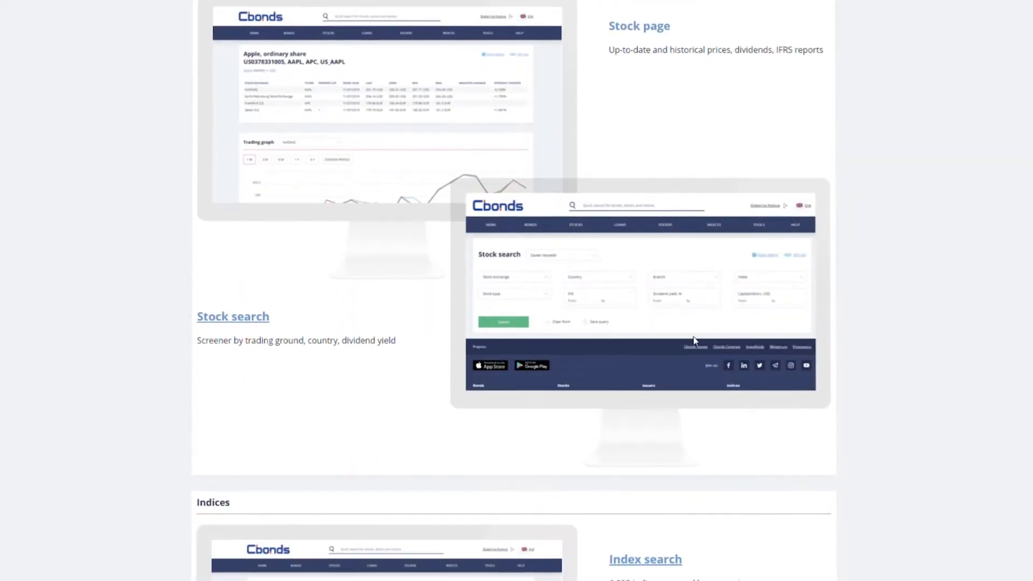
pyautogui.scroll(-3)
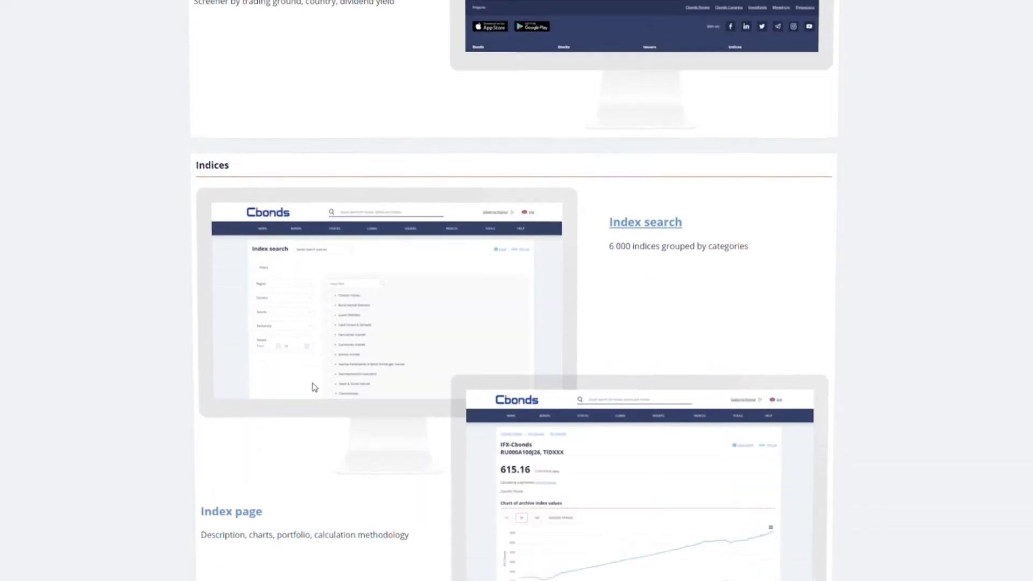
pyautogui.scroll(-3)
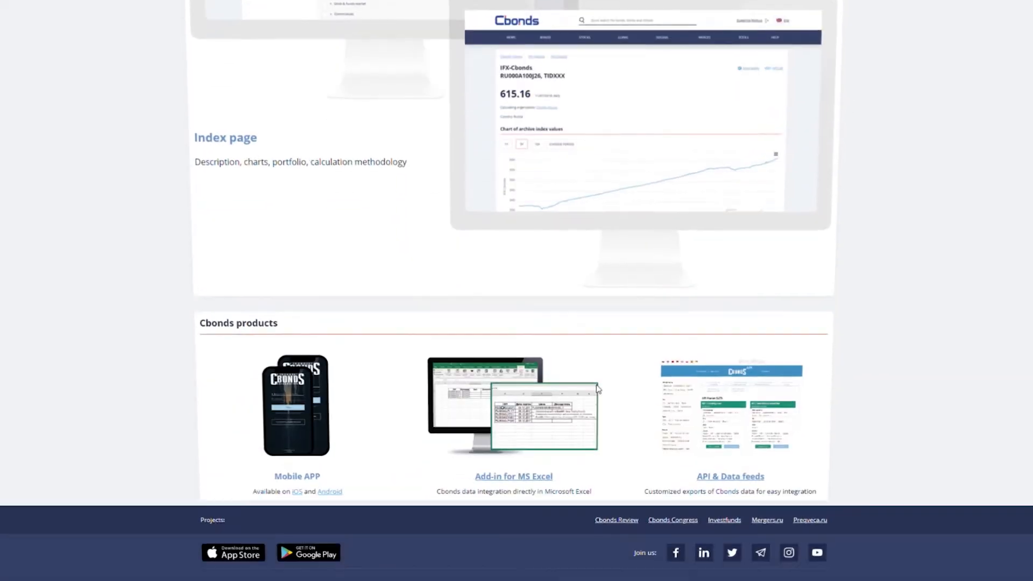
pyautogui.scroll(-3)
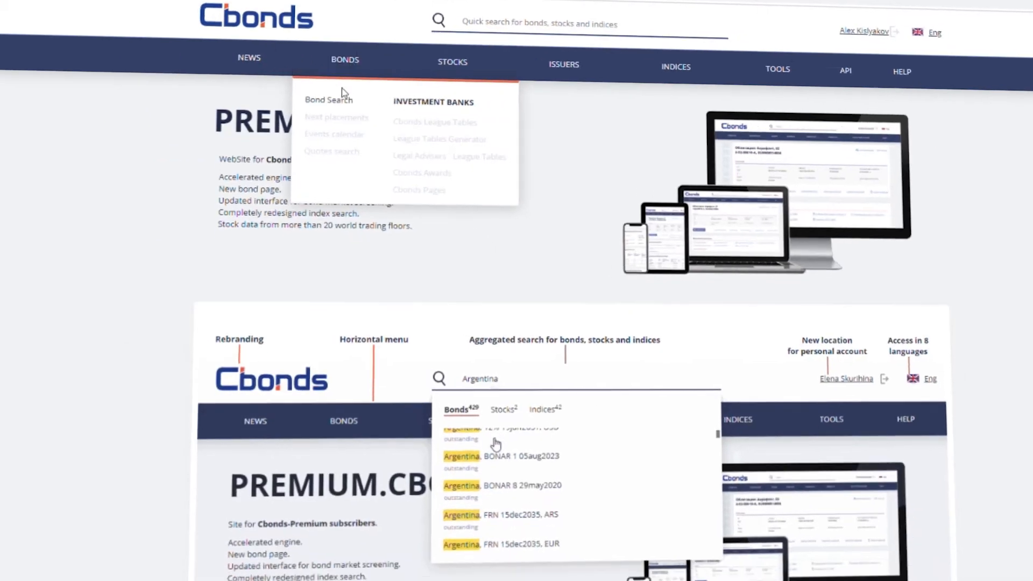
# - Run a Bond Search for Latin American bank bonds in USD and view the 502 results as a yield-duration chart
pyautogui.click(329, 99)
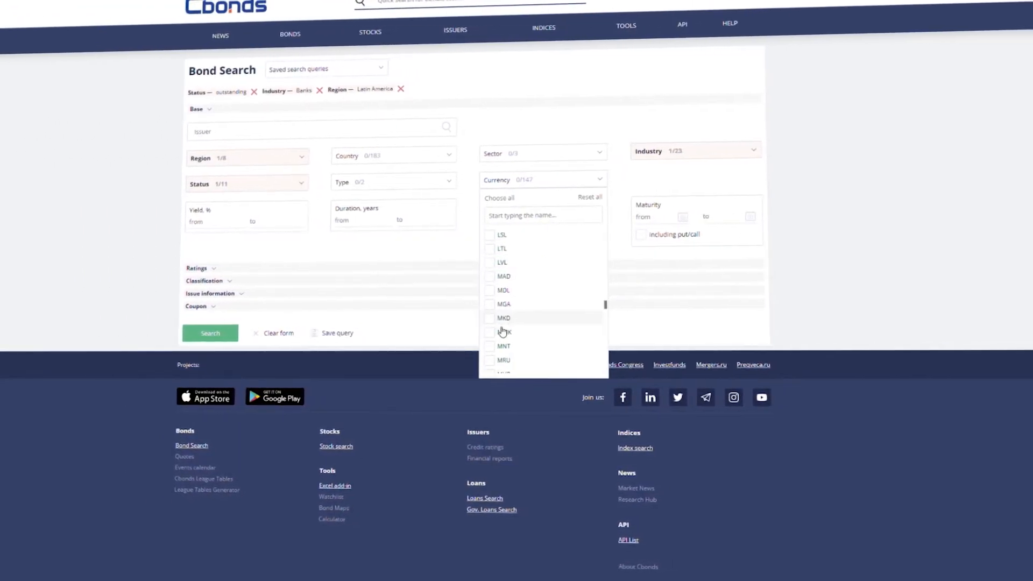
pyautogui.click(482, 301)
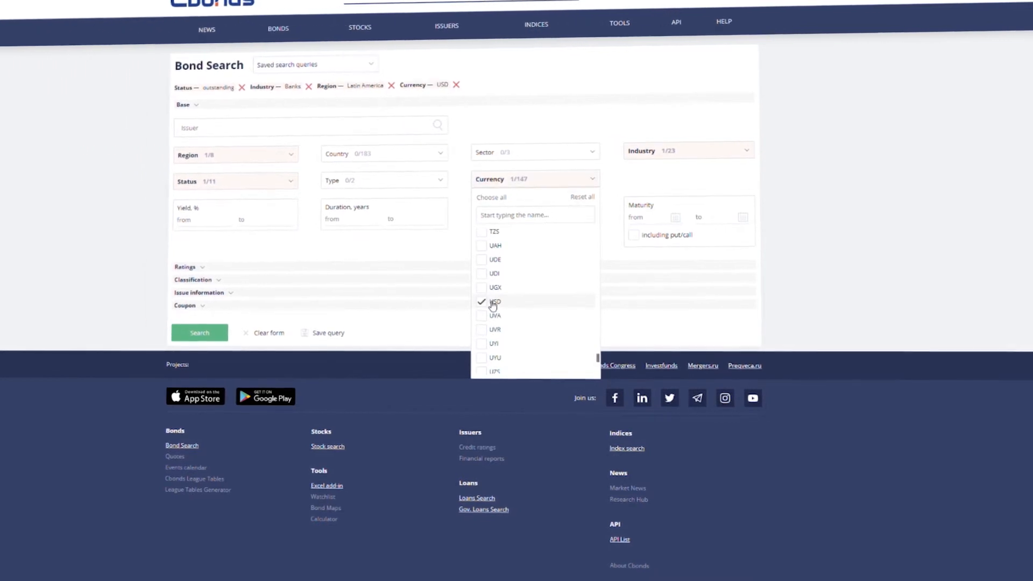
pyautogui.click(200, 332)
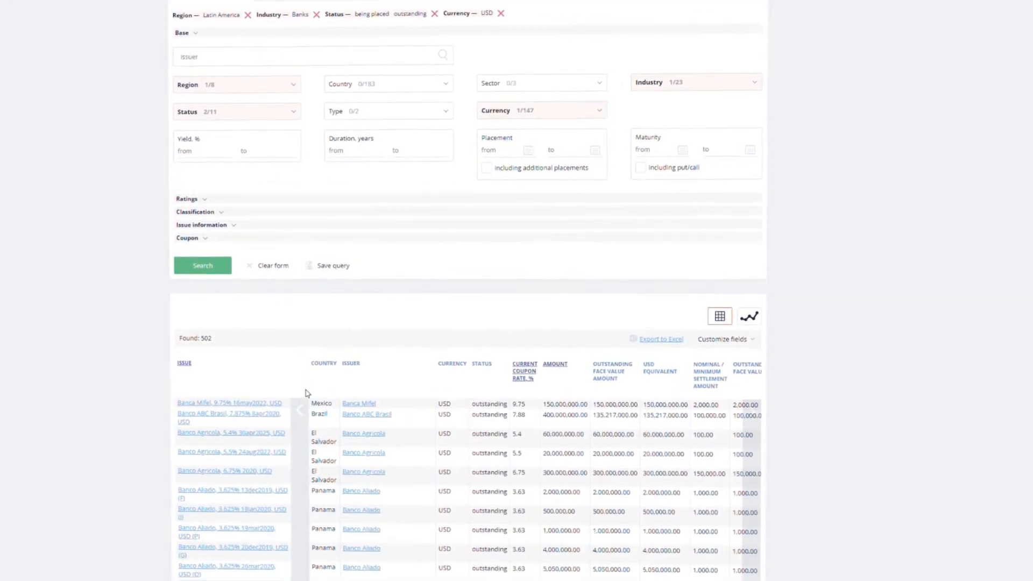
pyautogui.scroll(-3)
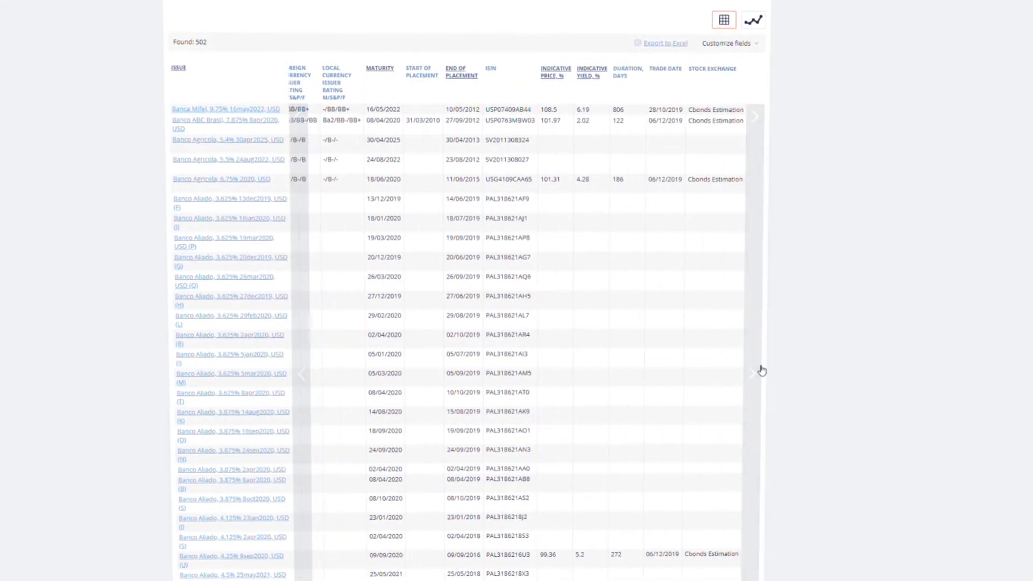
pyautogui.click(753, 19)
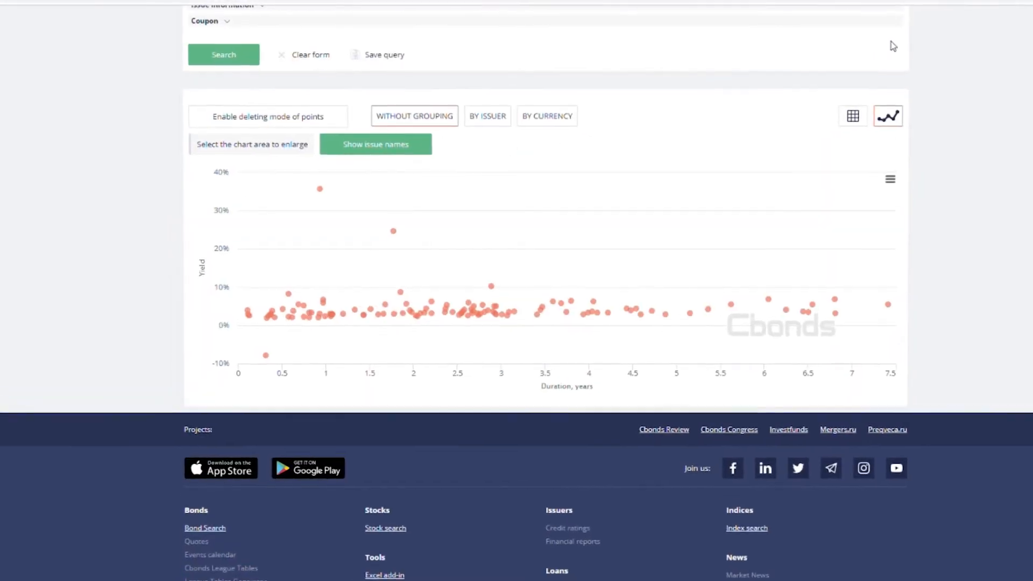
pyautogui.moveTo(493, 293)
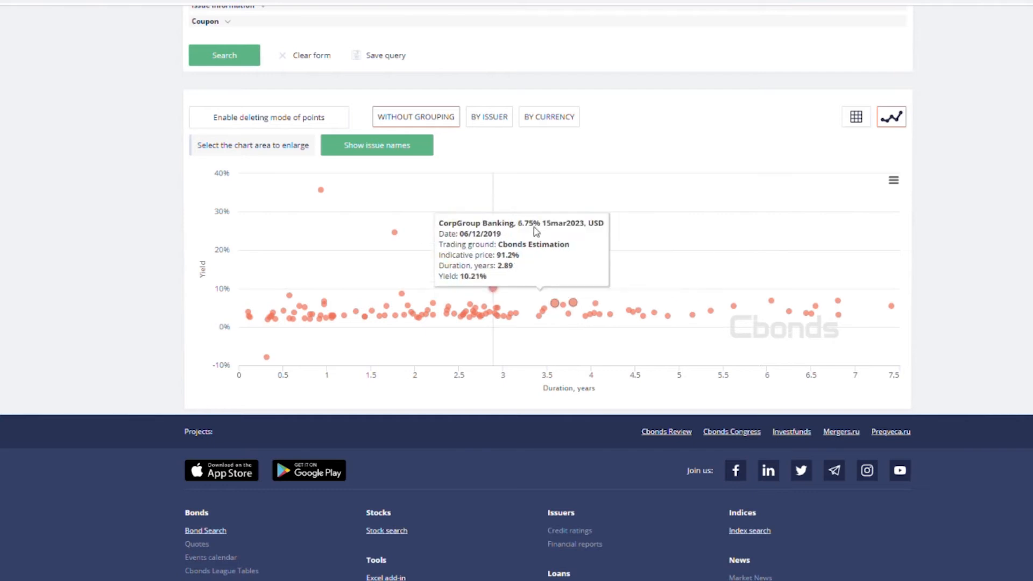
pyautogui.moveTo(708, 312)
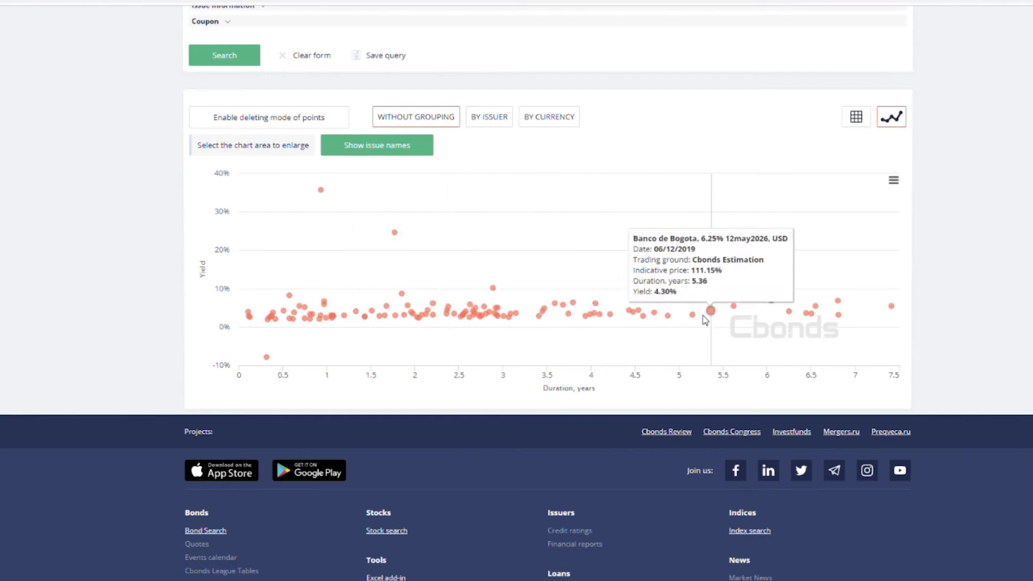
pyautogui.moveTo(320, 188)
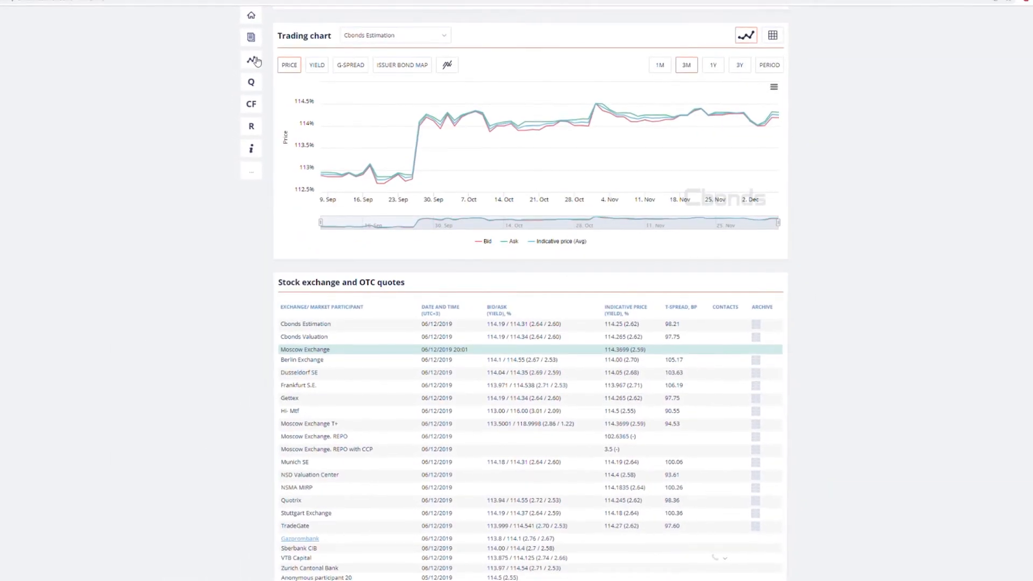
# - Calculate the bond's yield at price 114.25, giving 2.62%
pyautogui.scroll(-3)
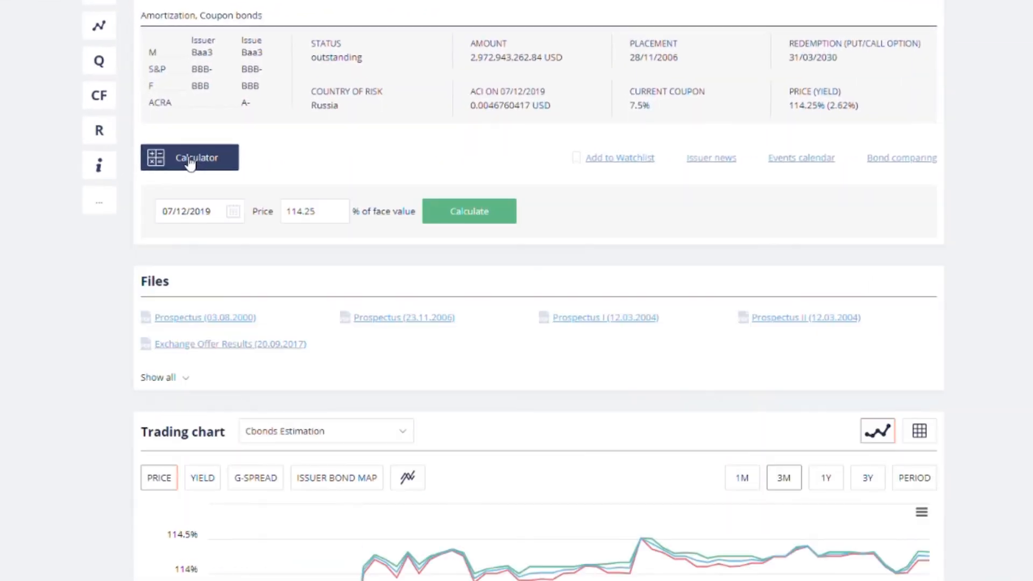
pyautogui.click(469, 211)
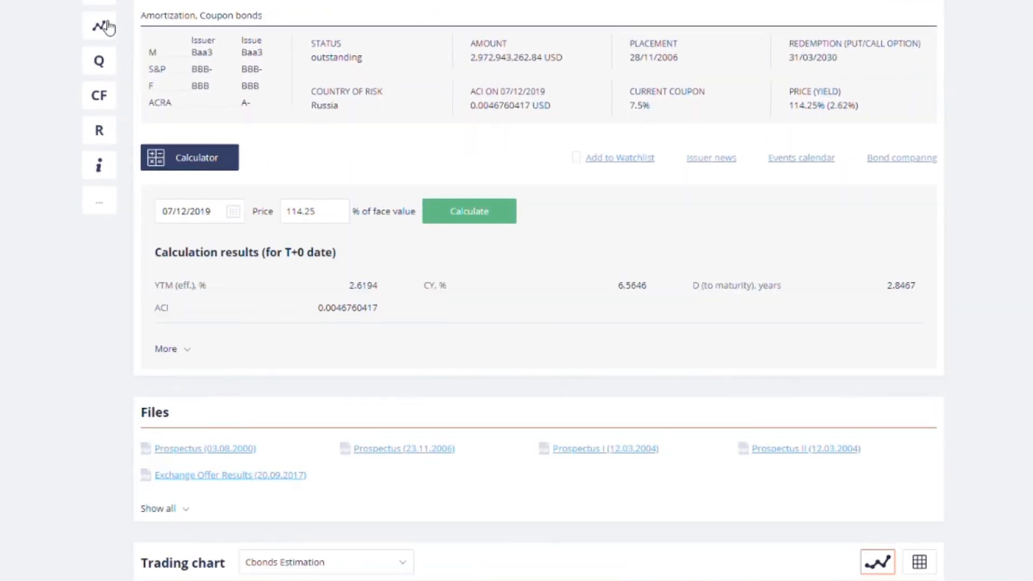
pyautogui.scroll(-3)
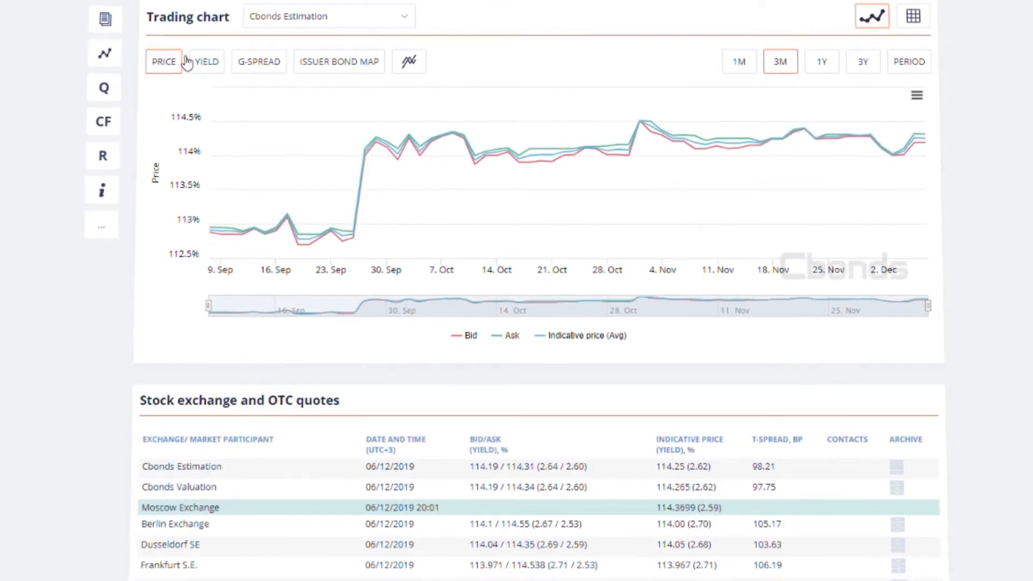
# - Switch the trading chart through yield history, G-spread and the issuer bond map of Russian USD bonds
pyautogui.click(206, 61)
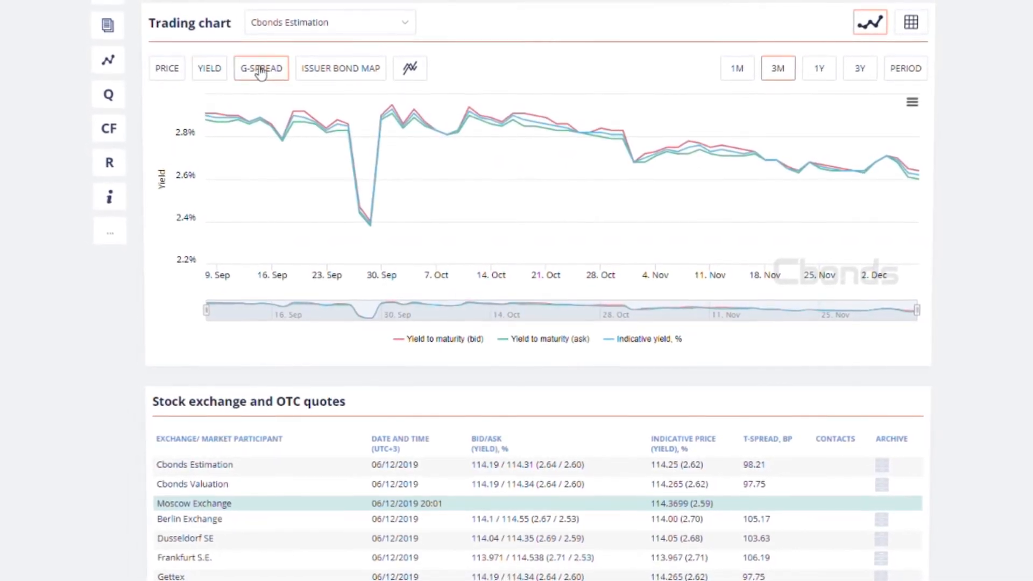
pyautogui.click(260, 69)
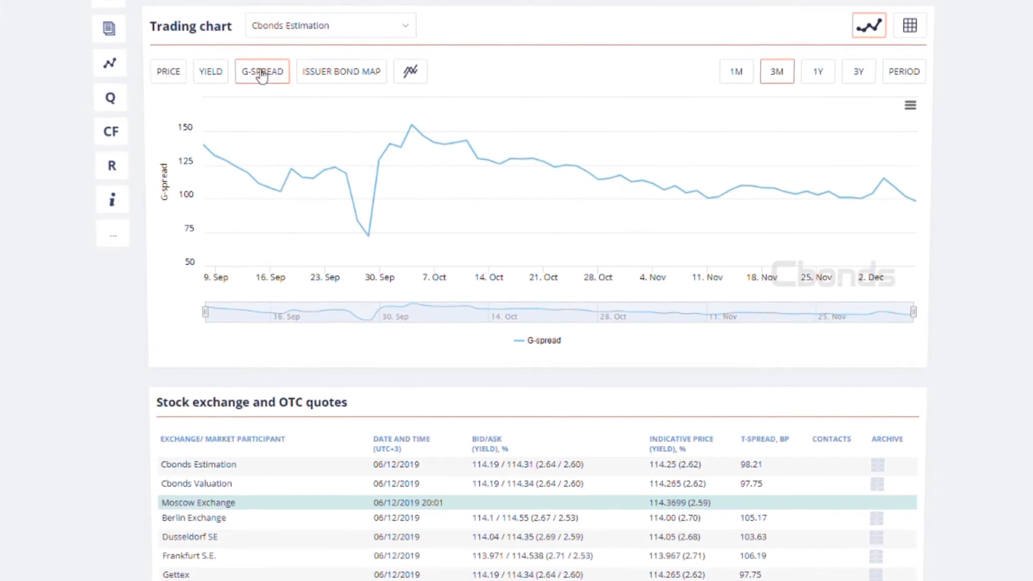
pyautogui.click(341, 71)
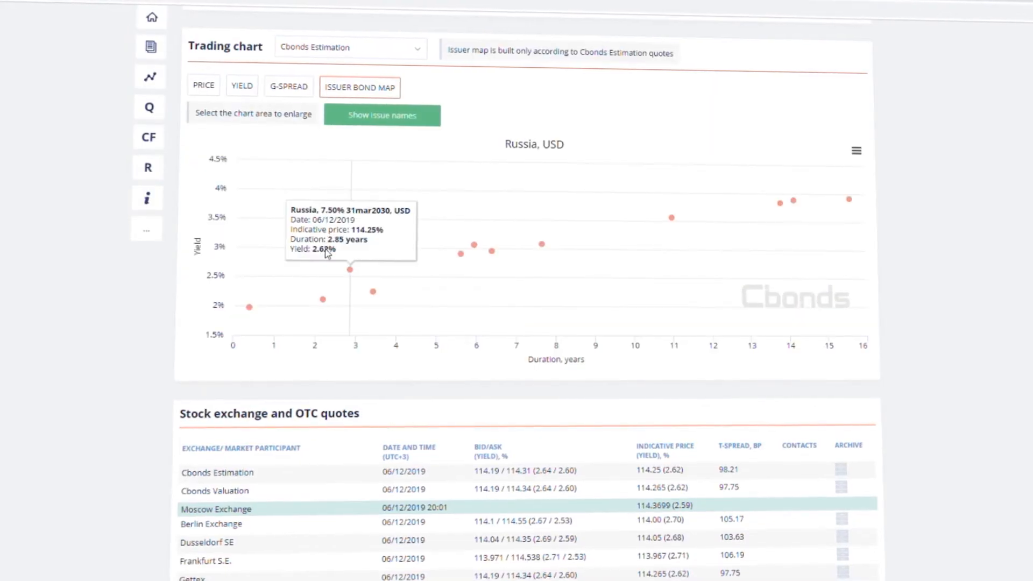
pyautogui.moveTo(389, 293)
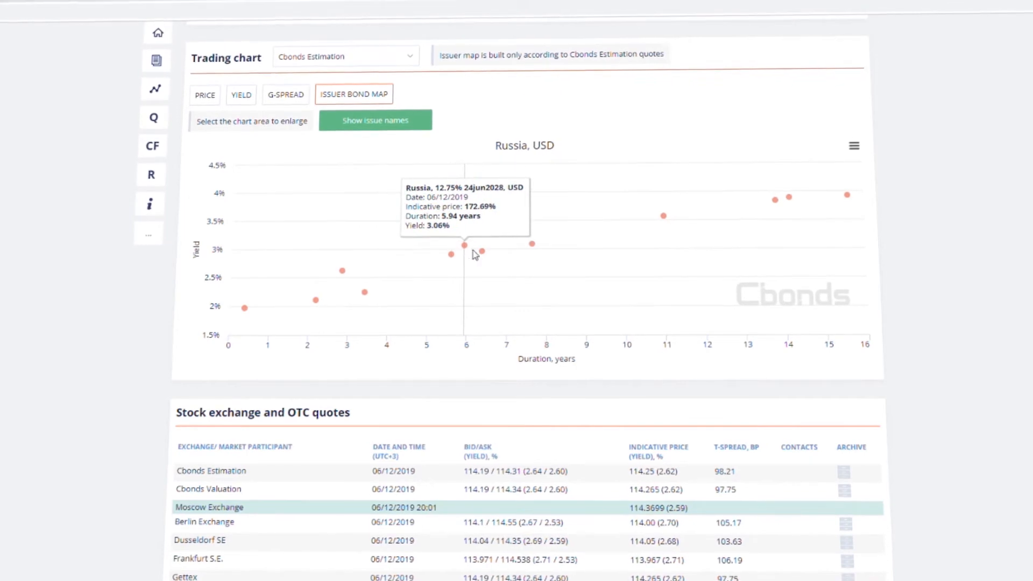
pyautogui.scroll(-3)
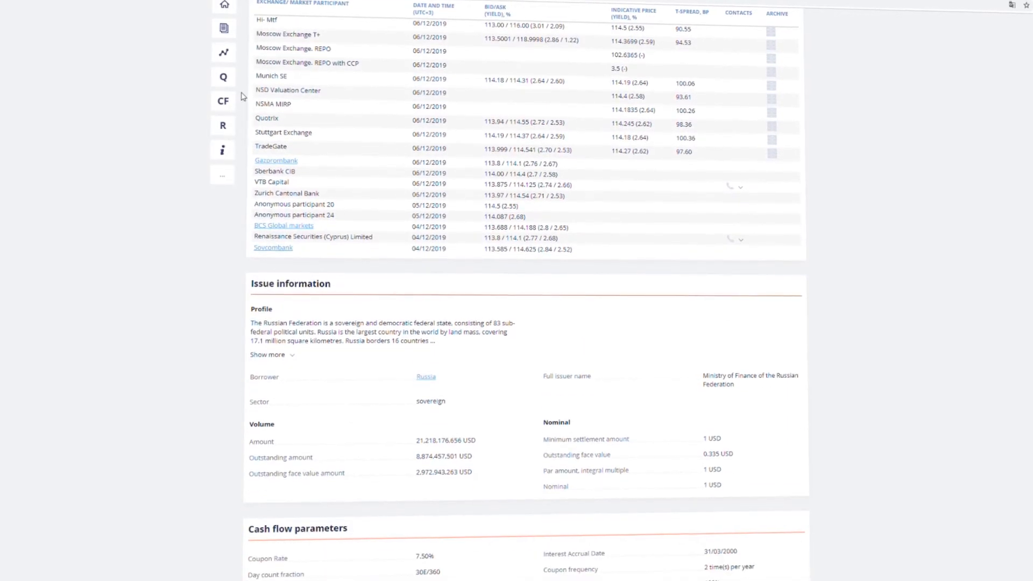
# - Jump to the bond's cash flow schedule via CF and scroll through ratings, covenants and holders to the page end
pyautogui.click(223, 100)
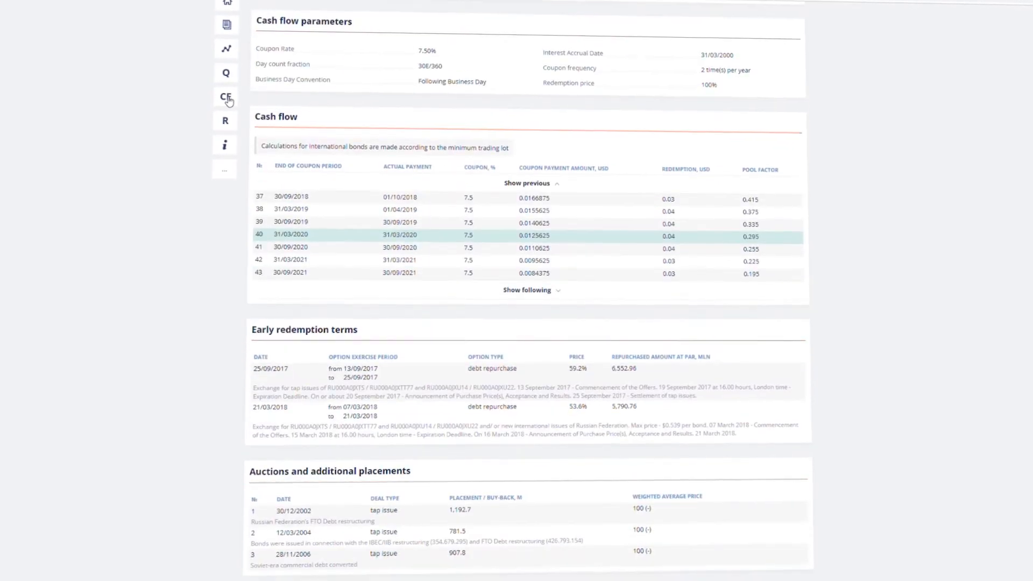
pyautogui.scroll(-3)
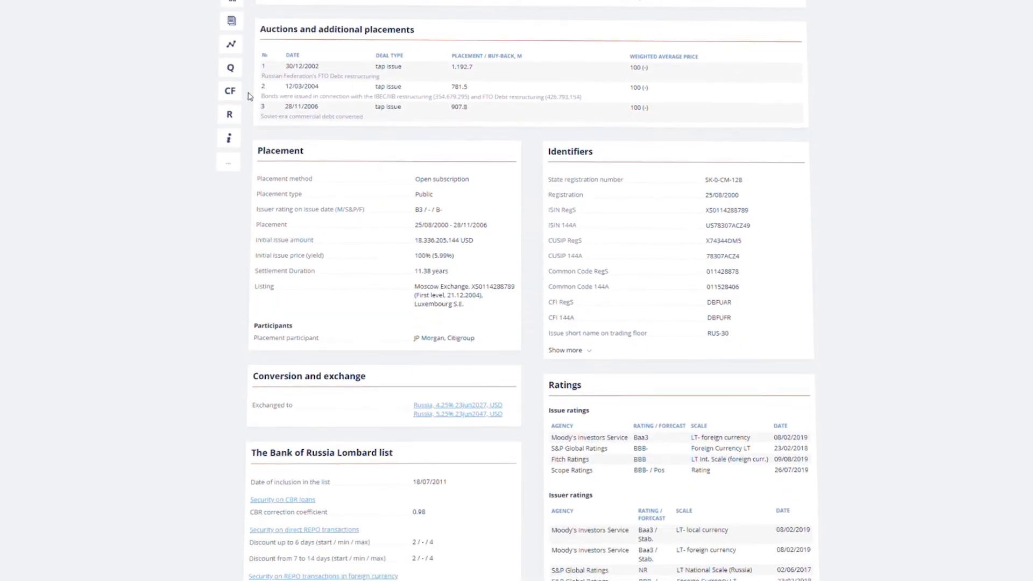
pyautogui.scroll(-3)
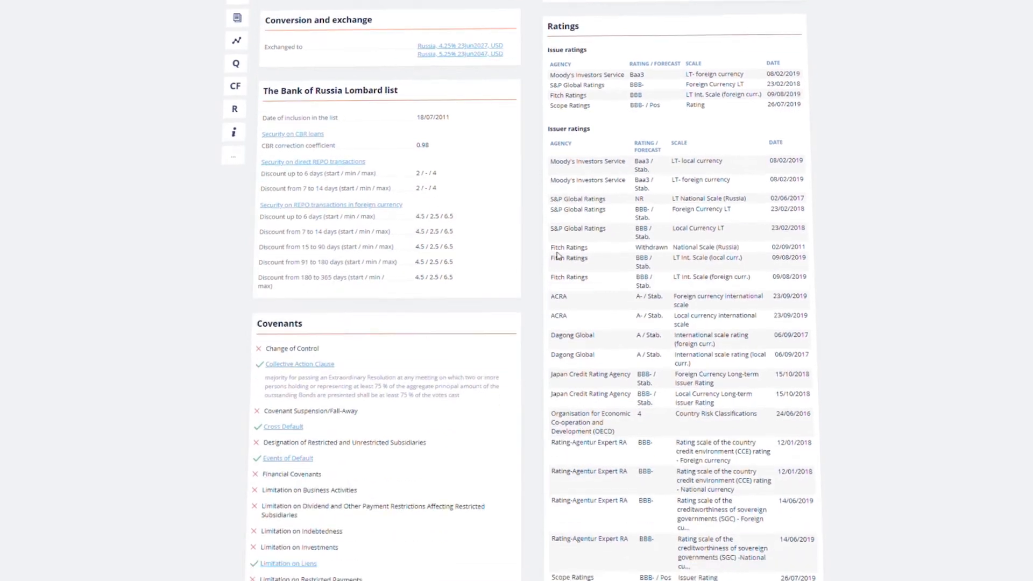
pyautogui.scroll(-3)
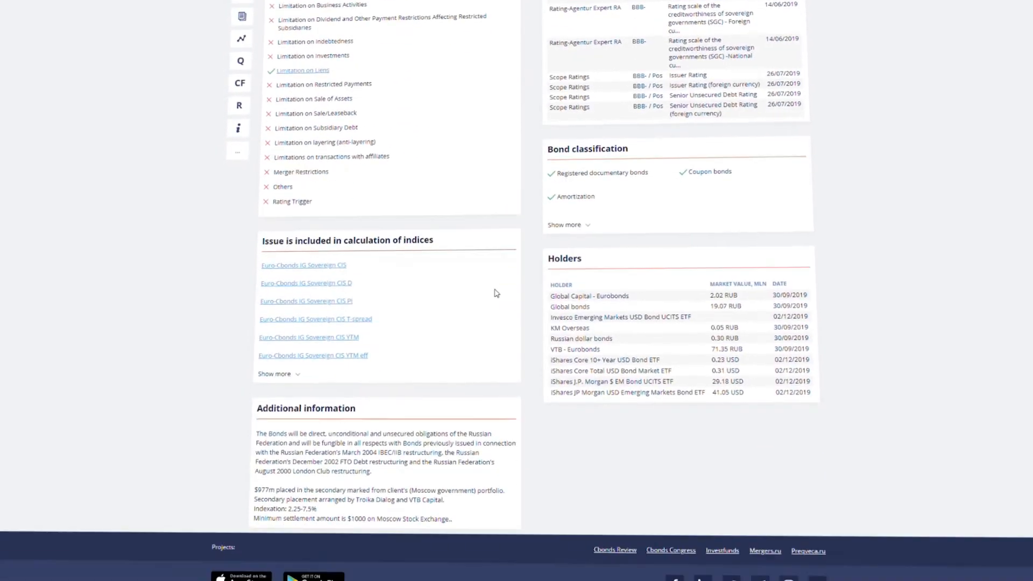
pyautogui.scroll(-3)
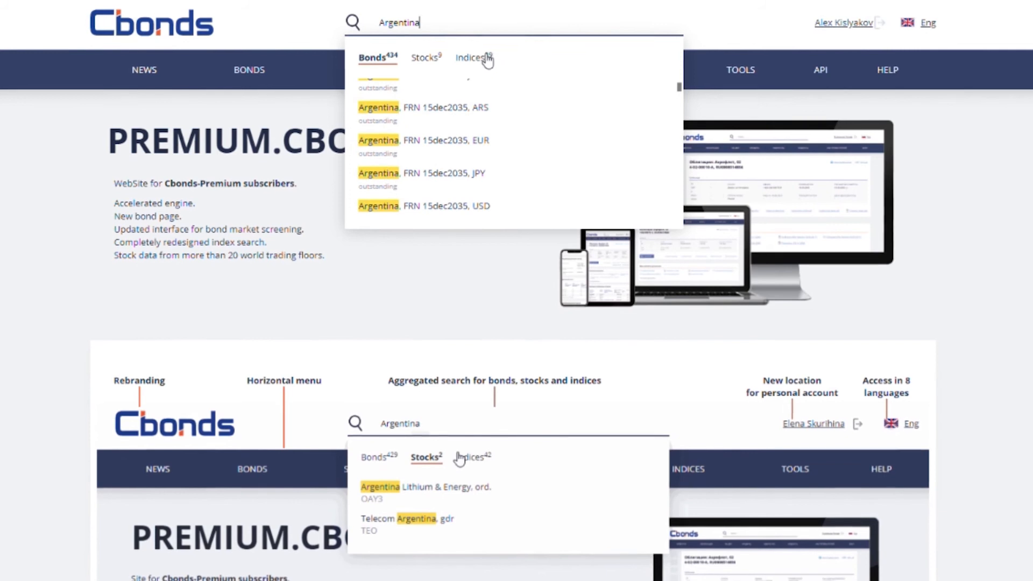
# - Open Telecom Argentina's stock page from the Argentina search and scroll its one-month price and turnover chart
pyautogui.click(428, 53)
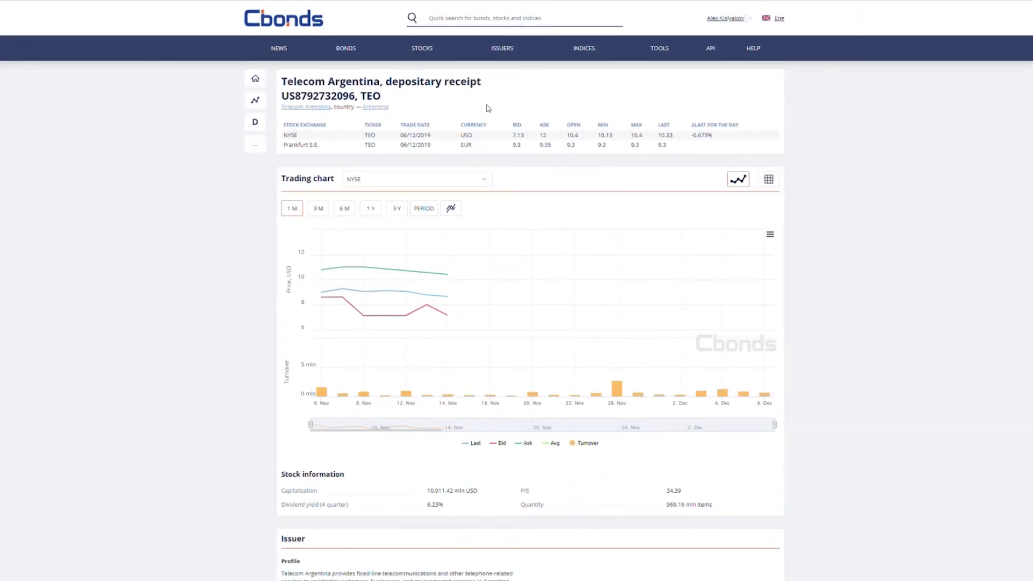
pyautogui.scroll(-3)
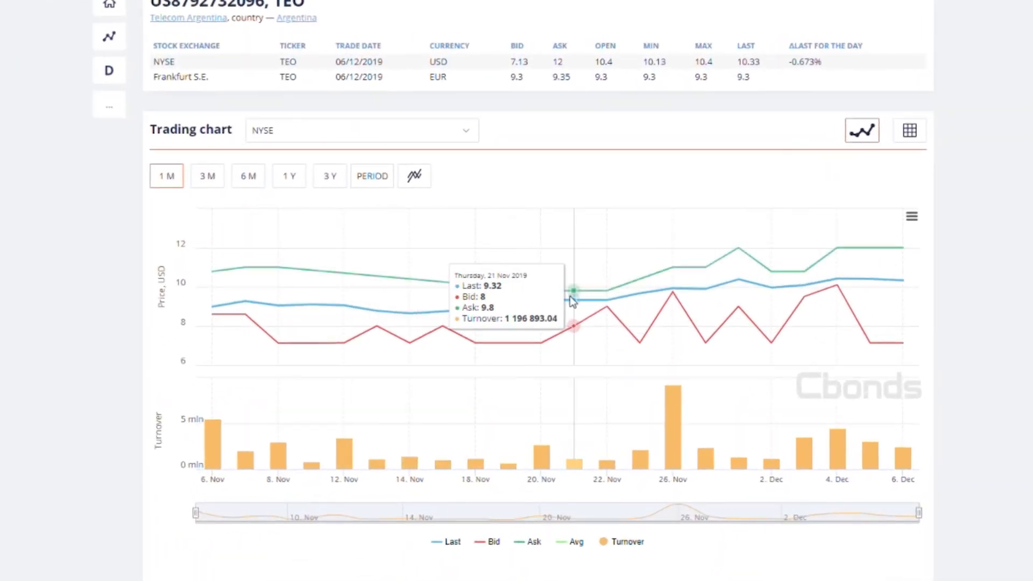
pyautogui.scroll(-3)
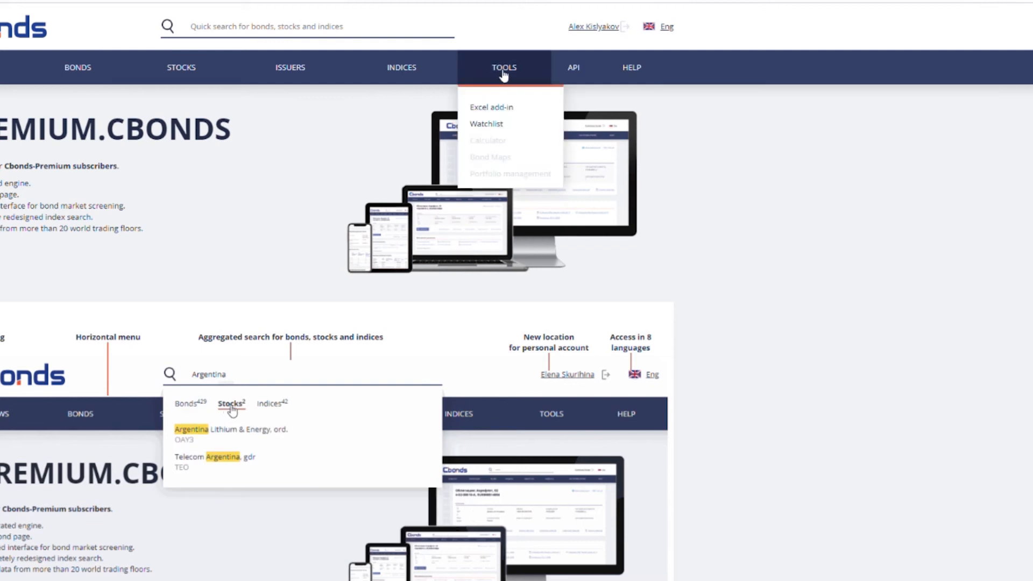
# - Open the Watchlist dated 07/12/2019 and scroll its outstanding, early redeemed and redeemed bonds
pyautogui.click(487, 123)
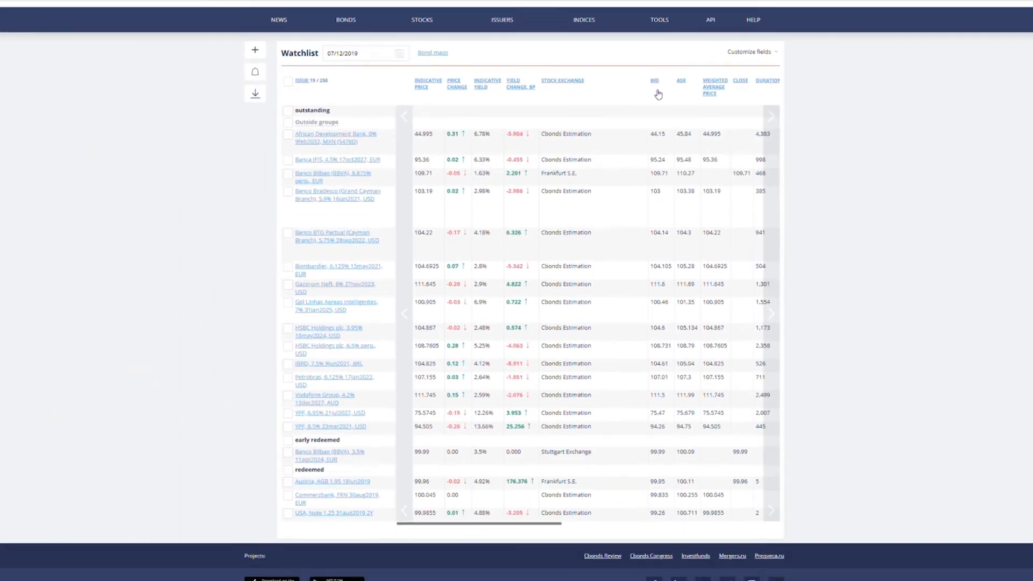
pyautogui.scroll(-3)
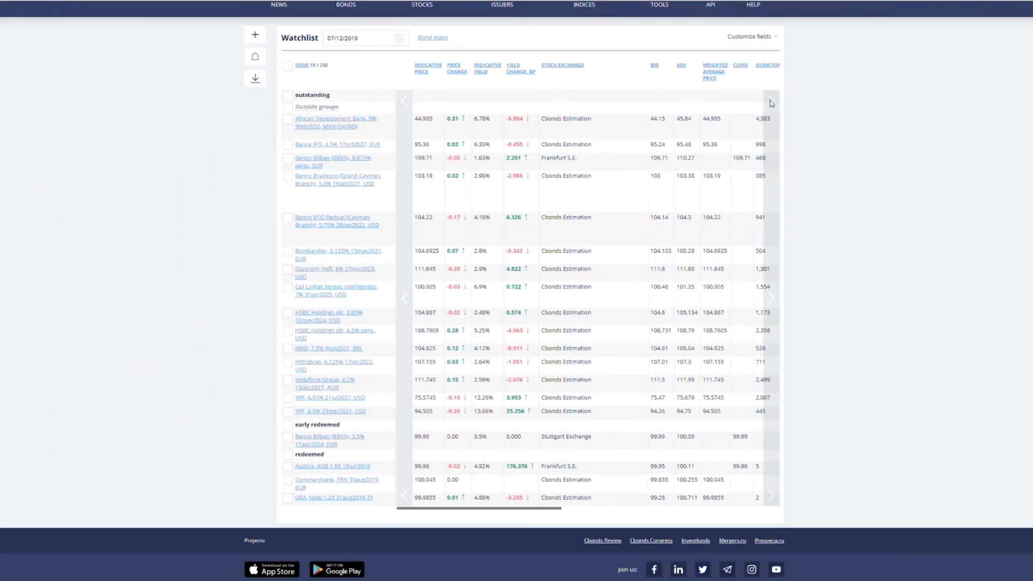